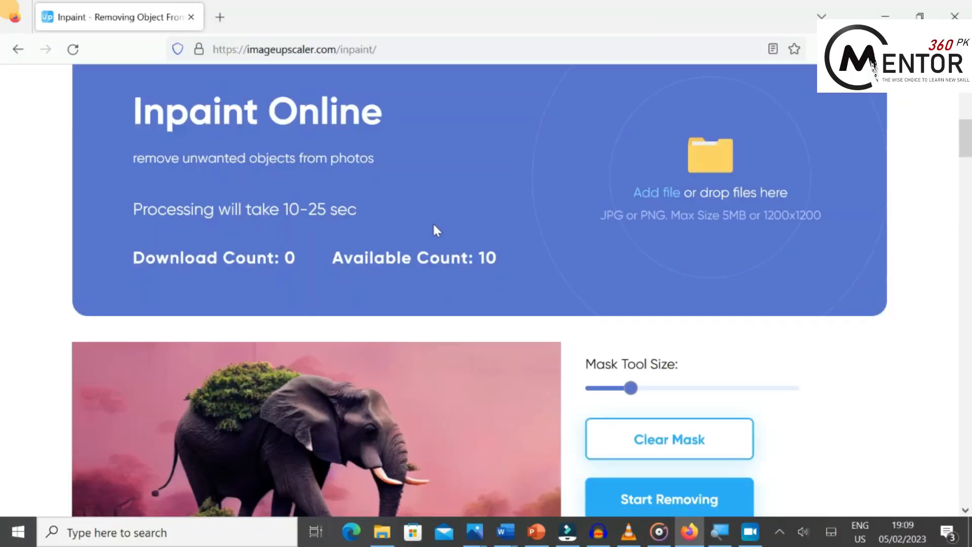
# Step: Enlarge the mask brush and paint over the small background elephant and extra grass spots
pyautogui.scroll(-3)
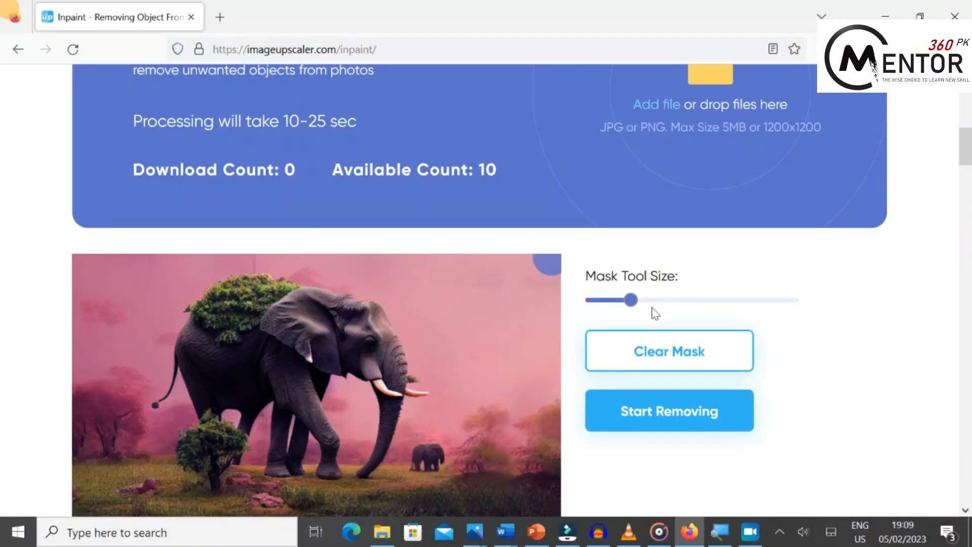
pyautogui.moveTo(631, 300); pyautogui.dragTo(637, 299)
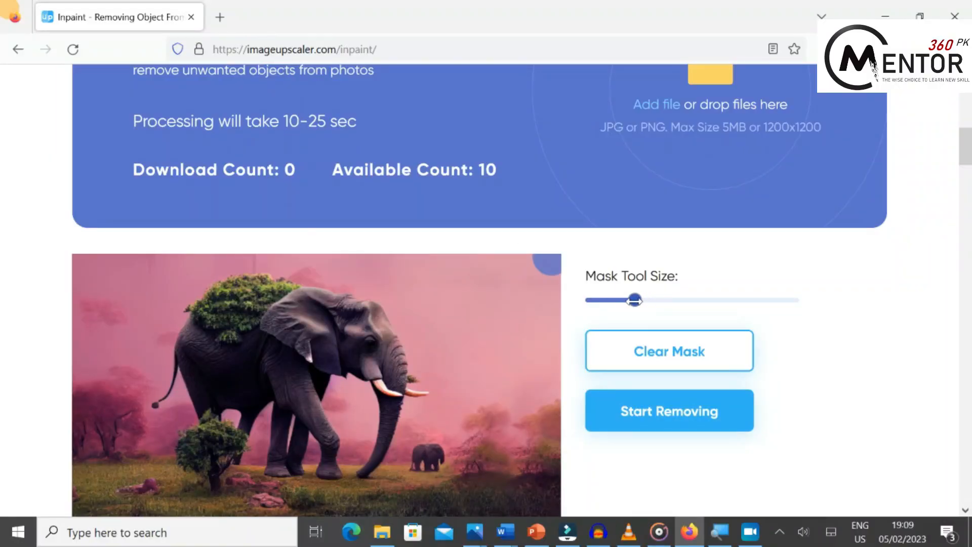
pyautogui.moveTo(632, 299); pyautogui.dragTo(674, 300)
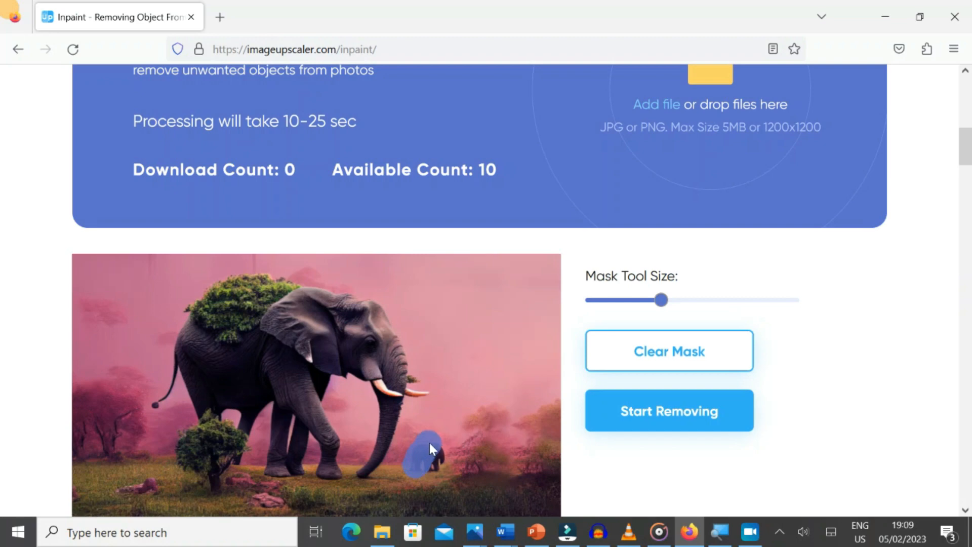
pyautogui.moveTo(432, 448); pyautogui.dragTo(128, 499)
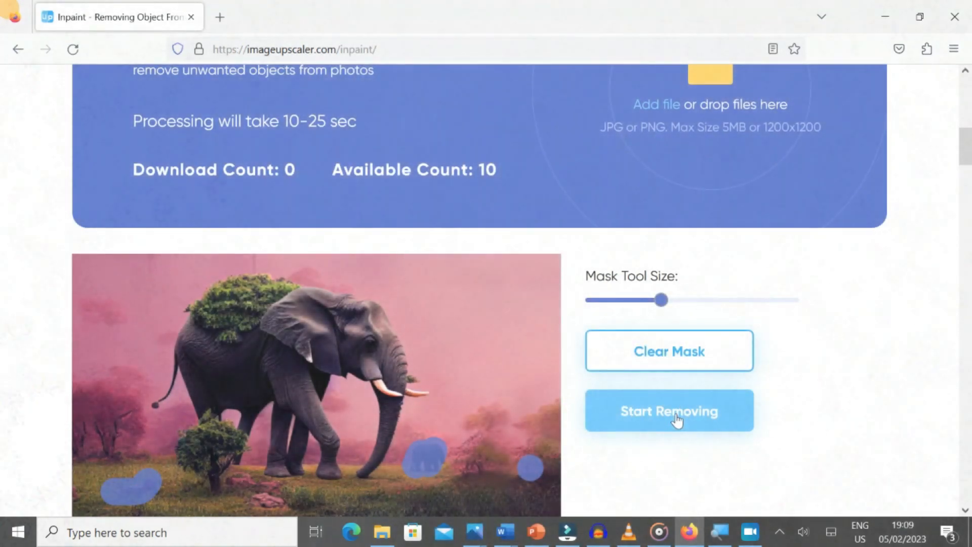
# Step: Run Start Removing to erase the small elephant, compare before/after, then go to theinpaint.com
pyautogui.click(669, 410)
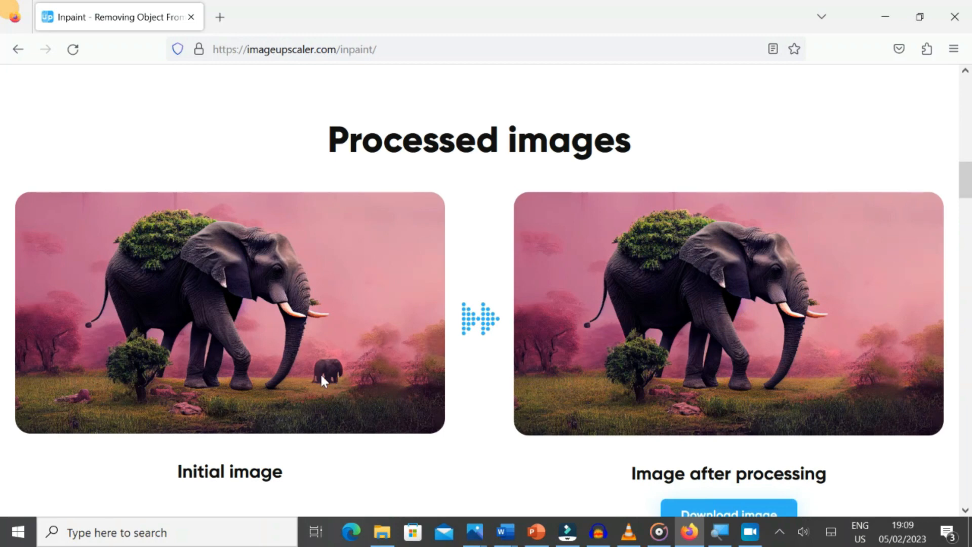
pyautogui.moveTo(190, 429)
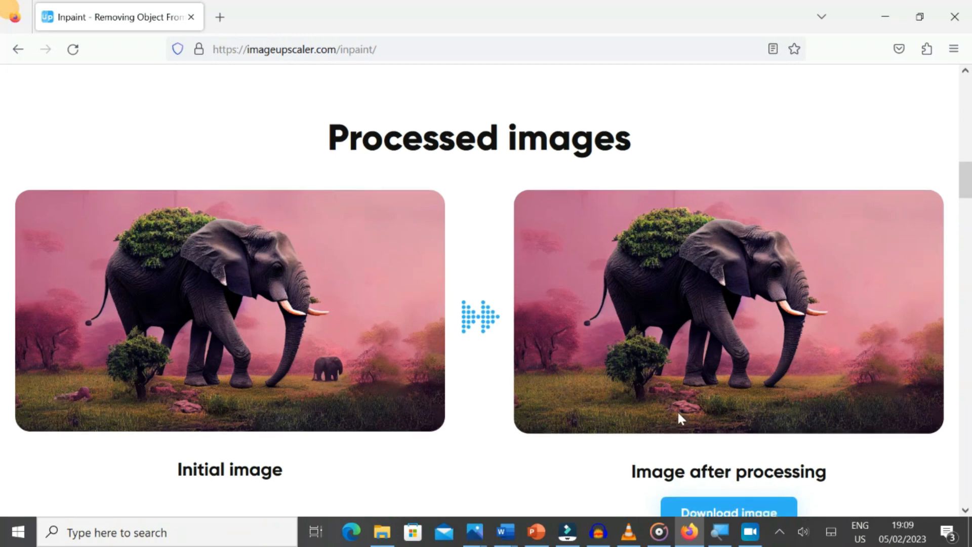
pyautogui.scroll(-3)
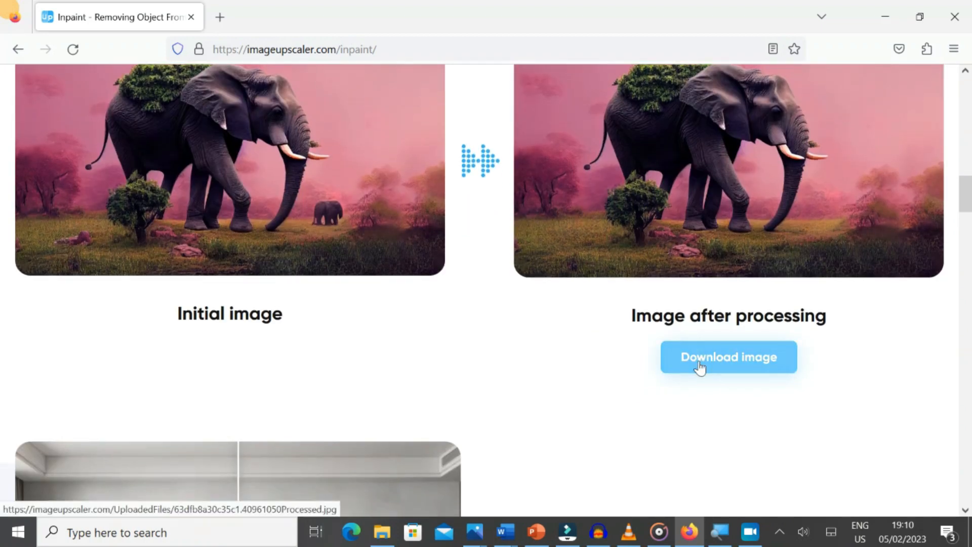
pyautogui.write('https://theinpaint.com')
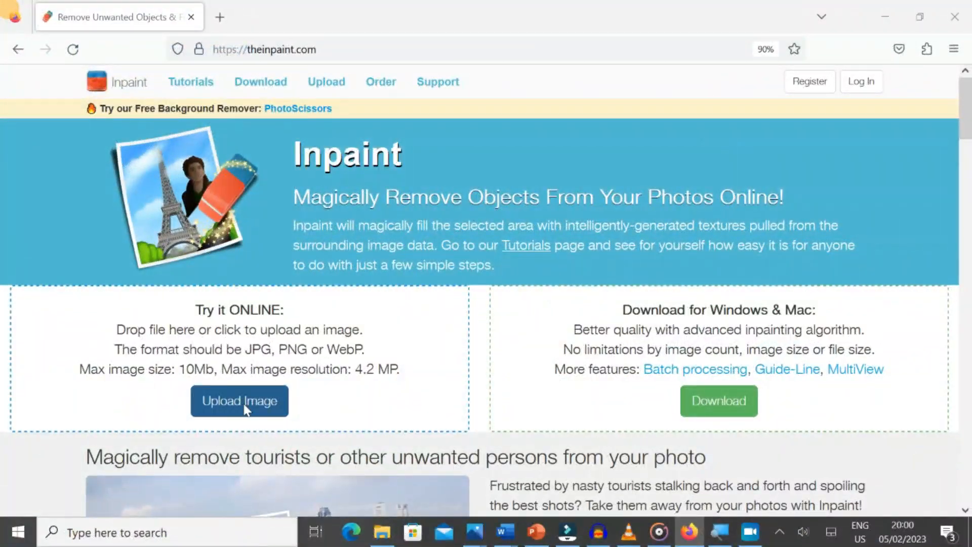
# Step: Upload the dinosaur image from Downloads into the theinpaint.com editor
pyautogui.click(239, 401)
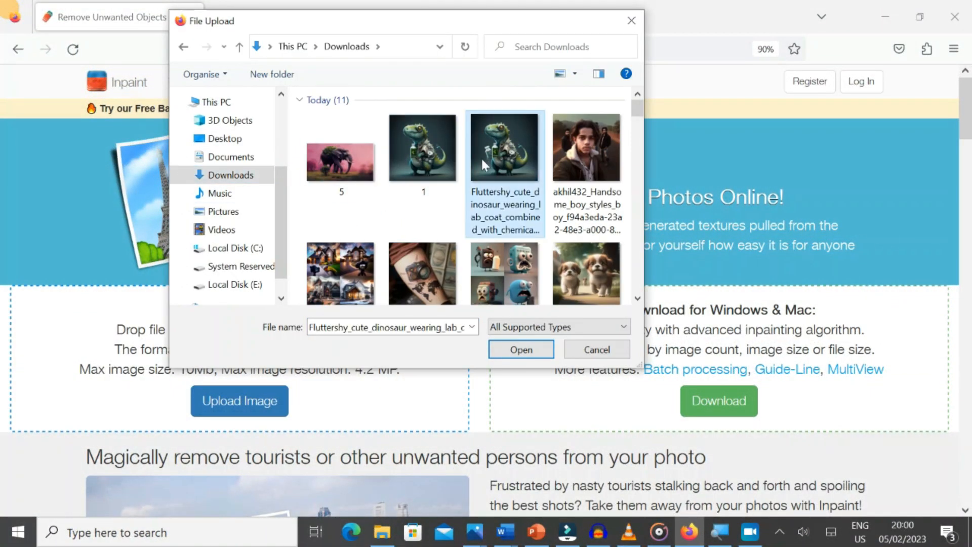
pyautogui.click(520, 349)
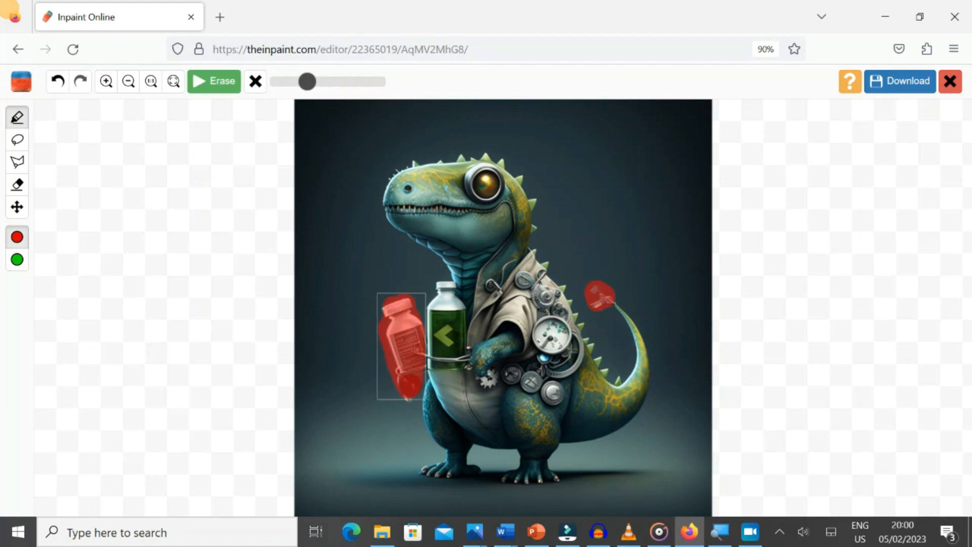
# Step: Clear the old red marks, mark the patch left of the green bottle and erase it
pyautogui.click(213, 81)
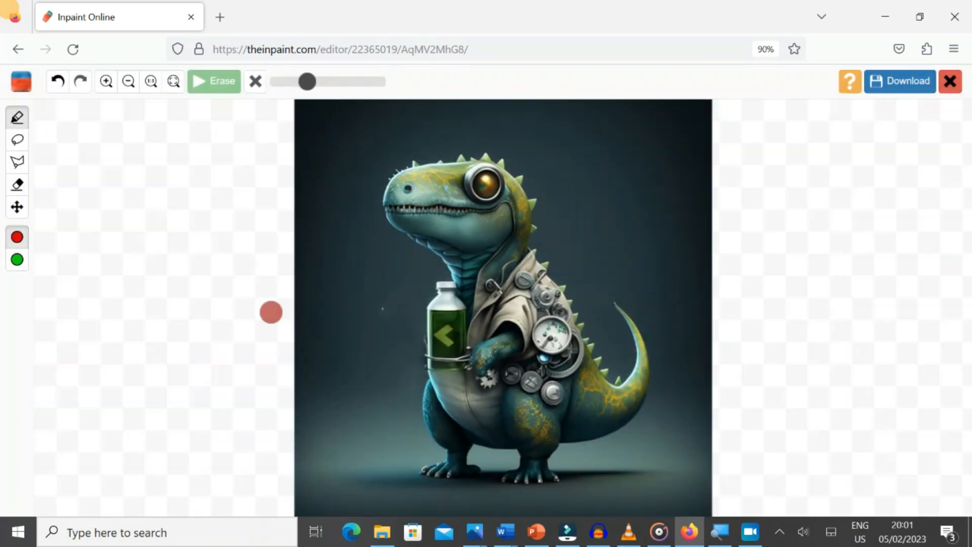
pyautogui.click(213, 81)
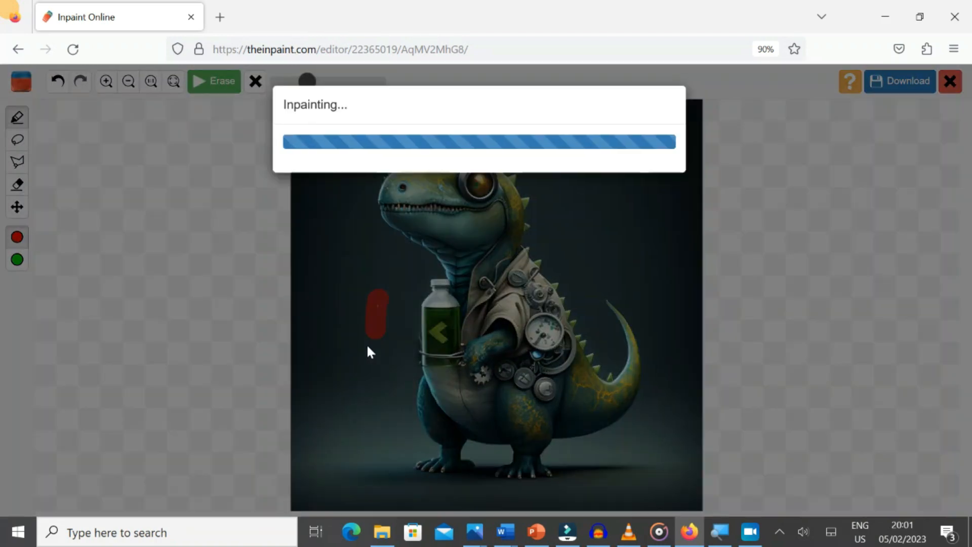